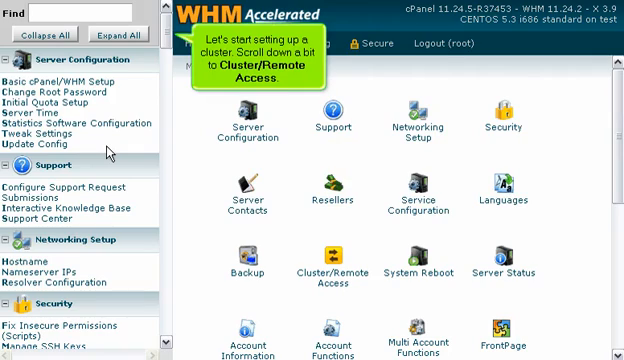
{"action": "mouse_move", "coordinate": [108, 152]}
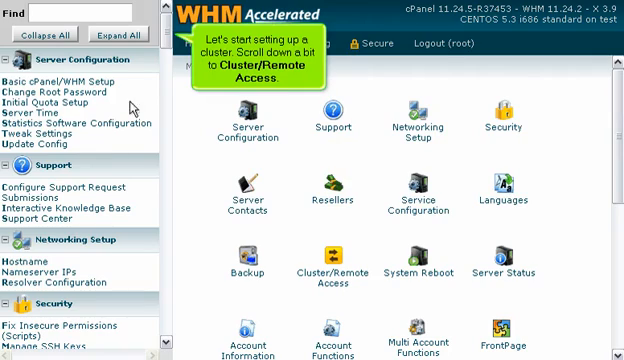
Enable DNS Clustering on the Cluster Management page and apply the change
{"action": "scroll", "scroll_direction": "down", "scroll_amount": 3}
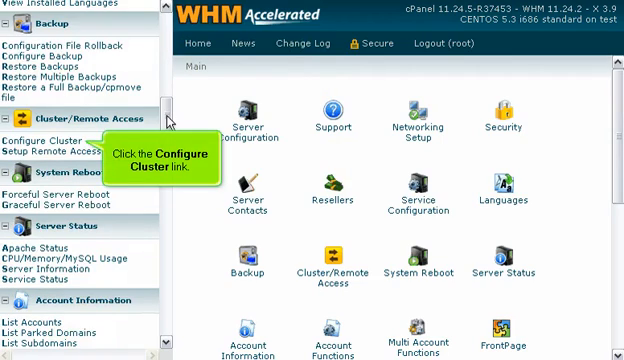
{"action": "left_click", "coordinate": [42, 138]}
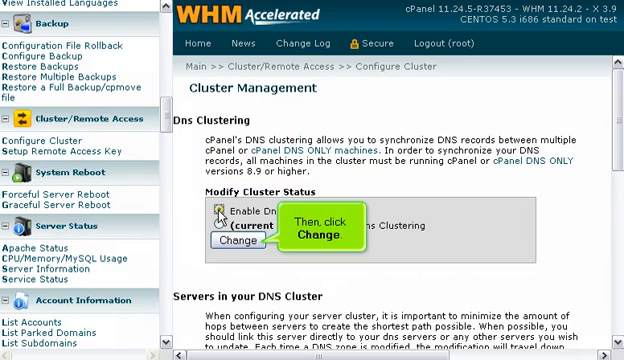
{"action": "left_click", "coordinate": [232, 244]}
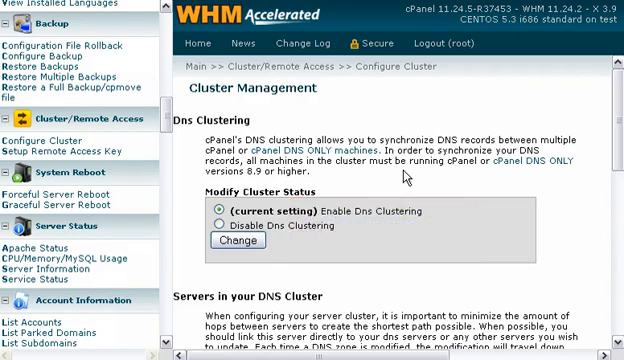
Submit 123.45.67.189 as a new cluster server to reach its remote access key form
{"action": "scroll", "scroll_direction": "down", "scroll_amount": 3}
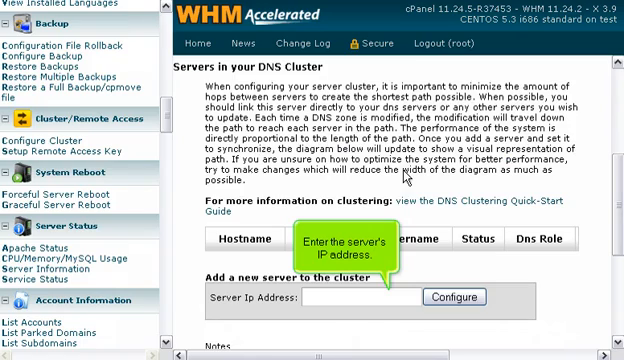
{"action": "type", "text": "123.45.67.189"}
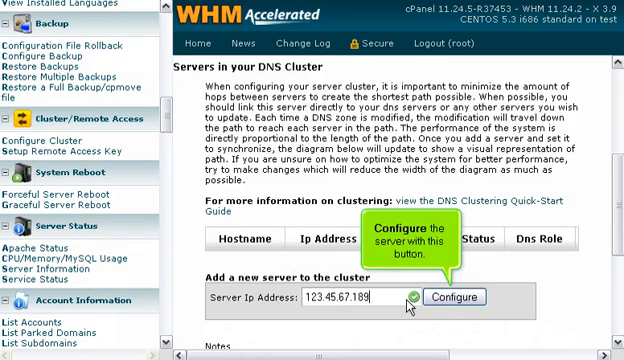
{"action": "left_click", "coordinate": [452, 294]}
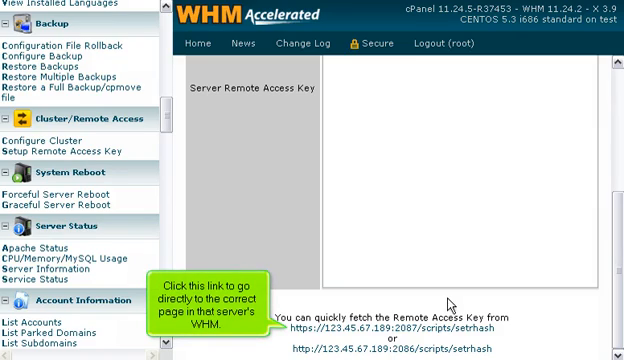
{"action": "left_click", "coordinate": [54, 150]}
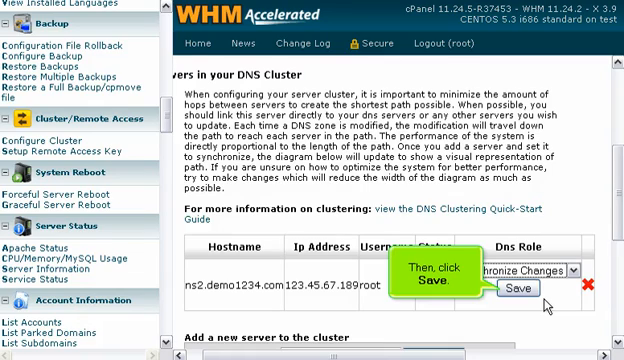
Save Synchronize Changes as ns2.demo1234.com's role and view the DNS path diagram
{"action": "left_click", "coordinate": [514, 288]}
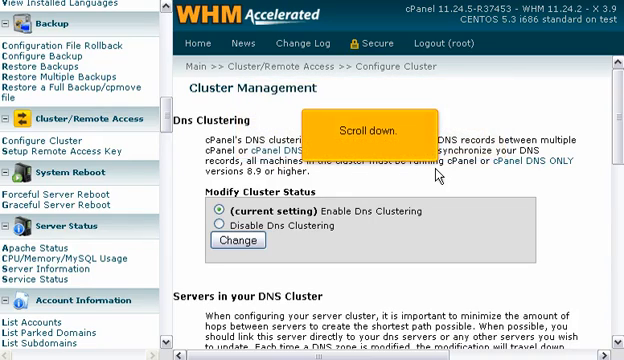
{"action": "scroll", "scroll_direction": "down", "scroll_amount": 3}
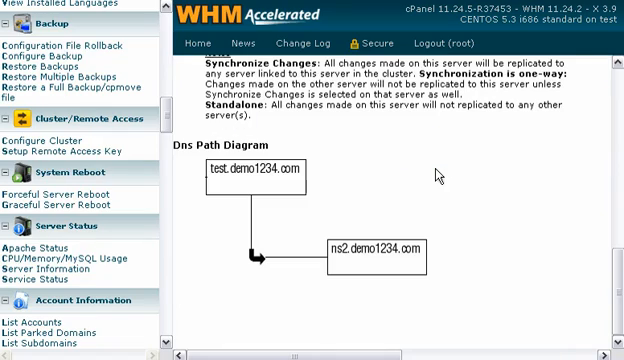